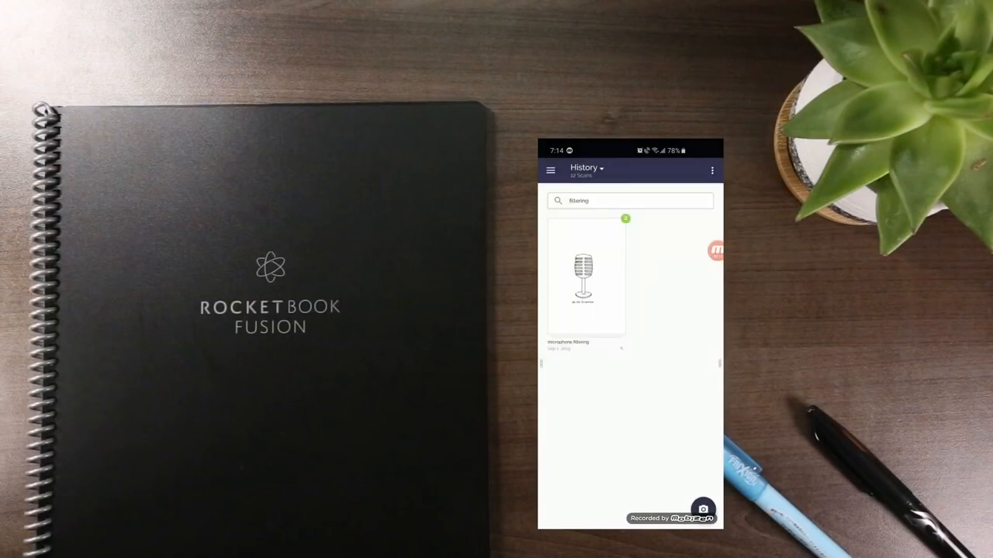
left_click(586, 276)
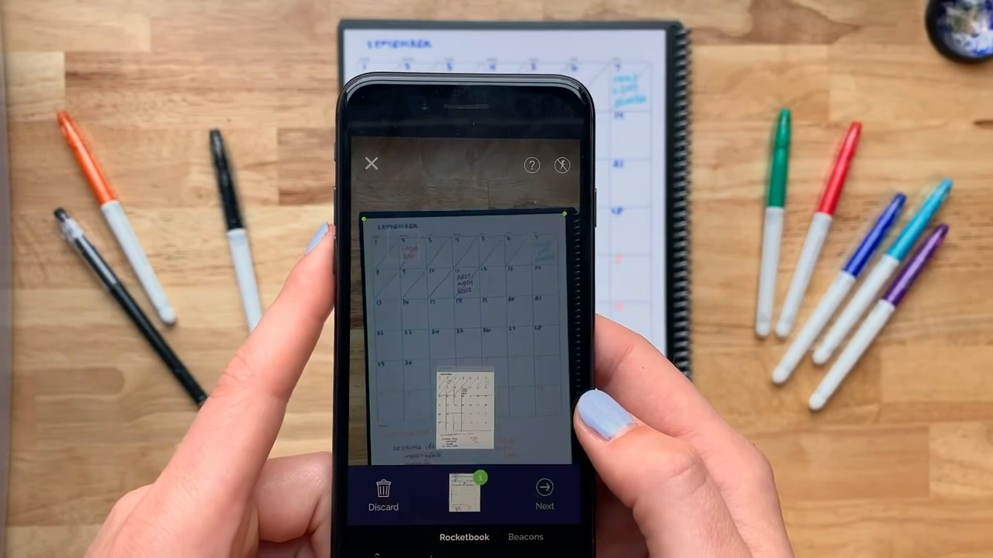
left_click(544, 493)
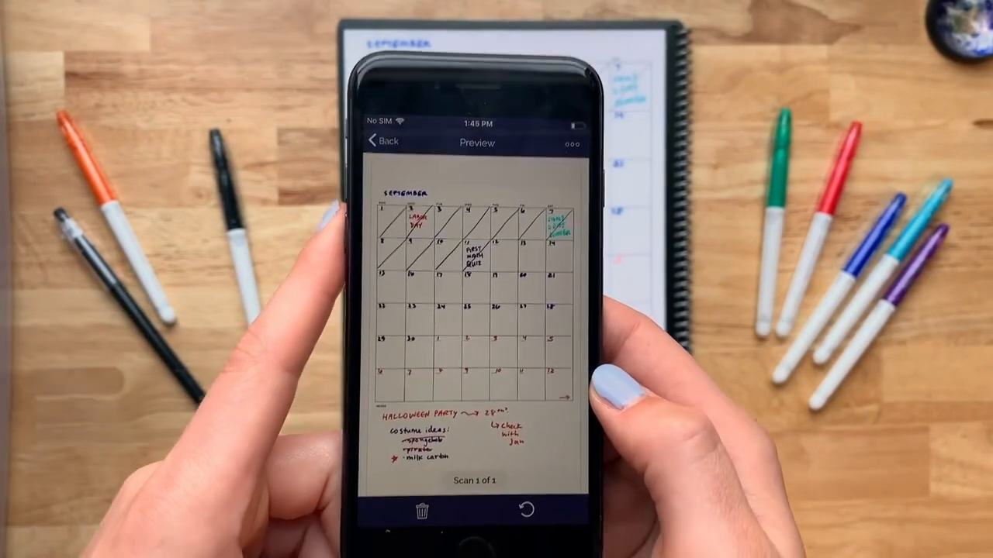